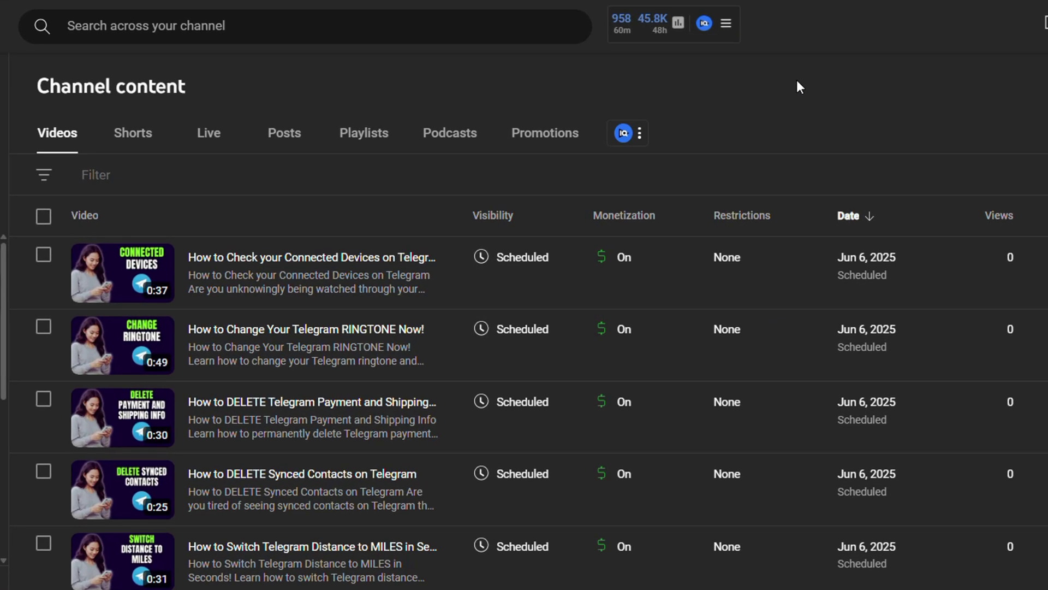
pyautogui.moveTo(281, 223)
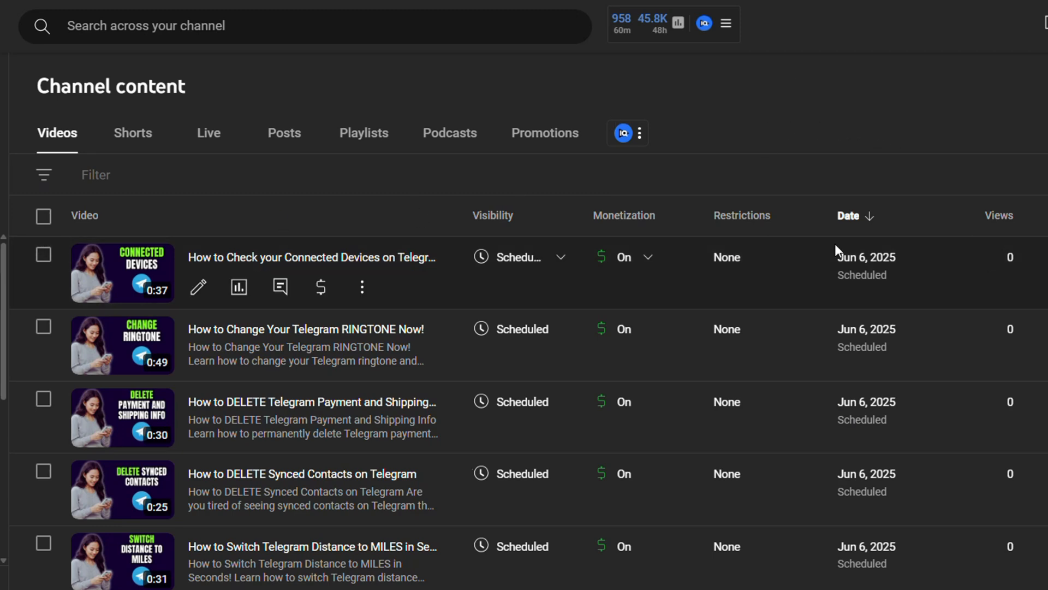
pyautogui.moveTo(518, 506)
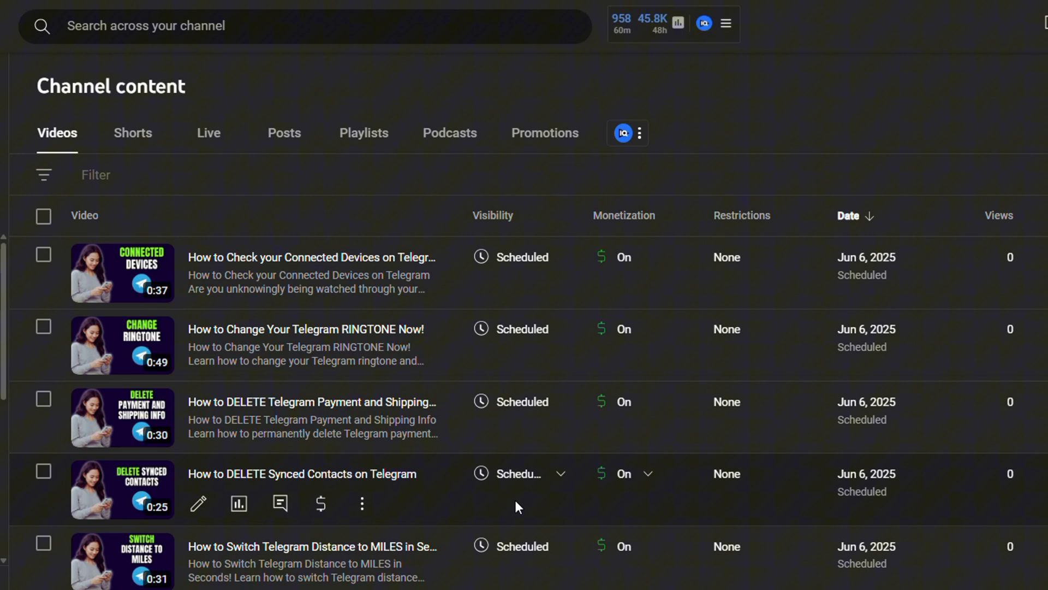
# Open the details page of the scheduled 'How to Find Your Zotero USER ID in SECONDS!' video
pyautogui.scroll(-3)
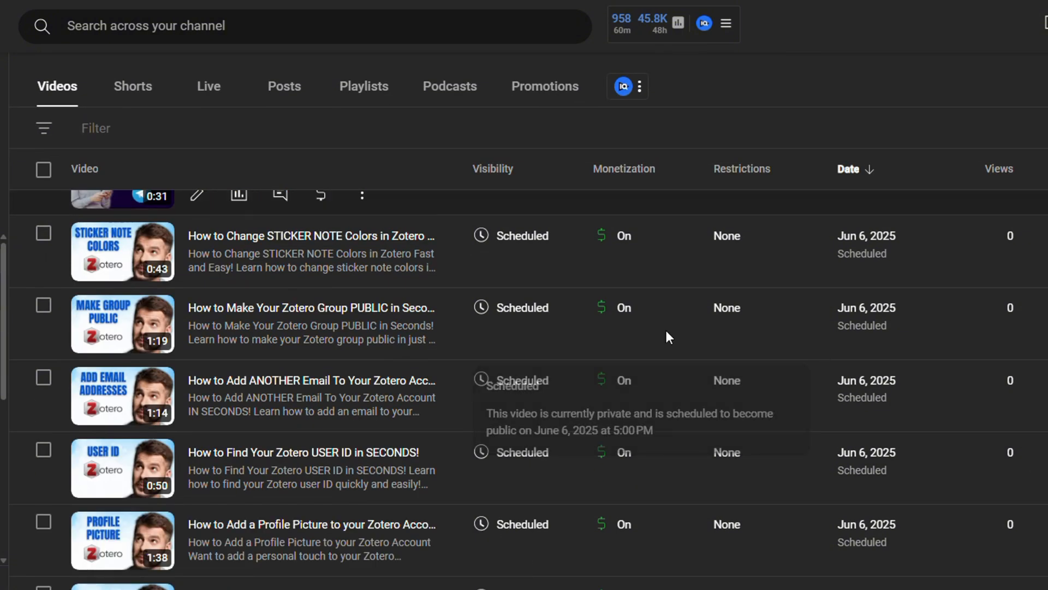
pyautogui.moveTo(314, 473)
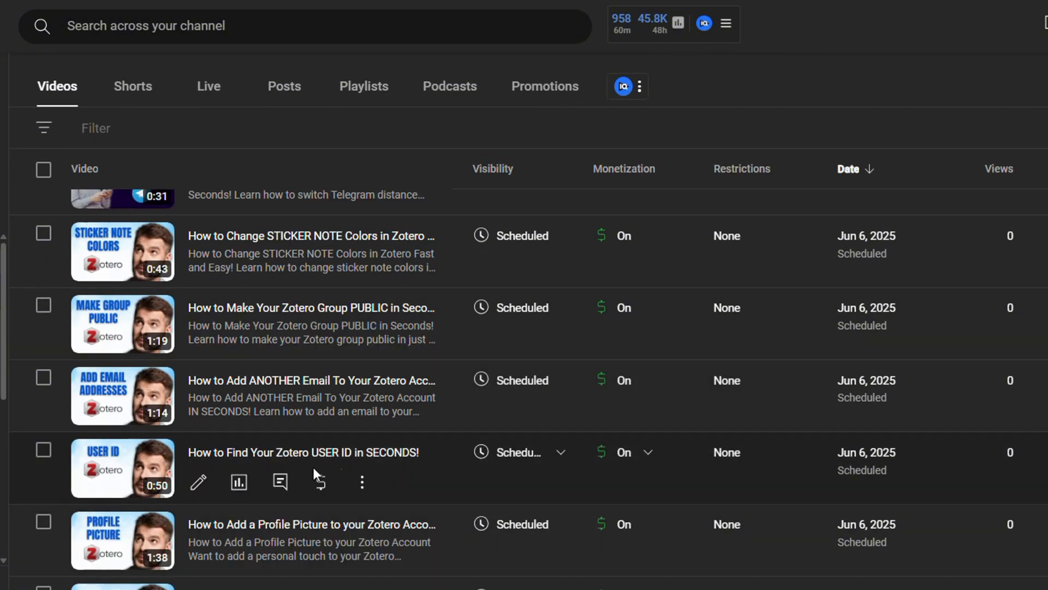
pyautogui.moveTo(199, 482)
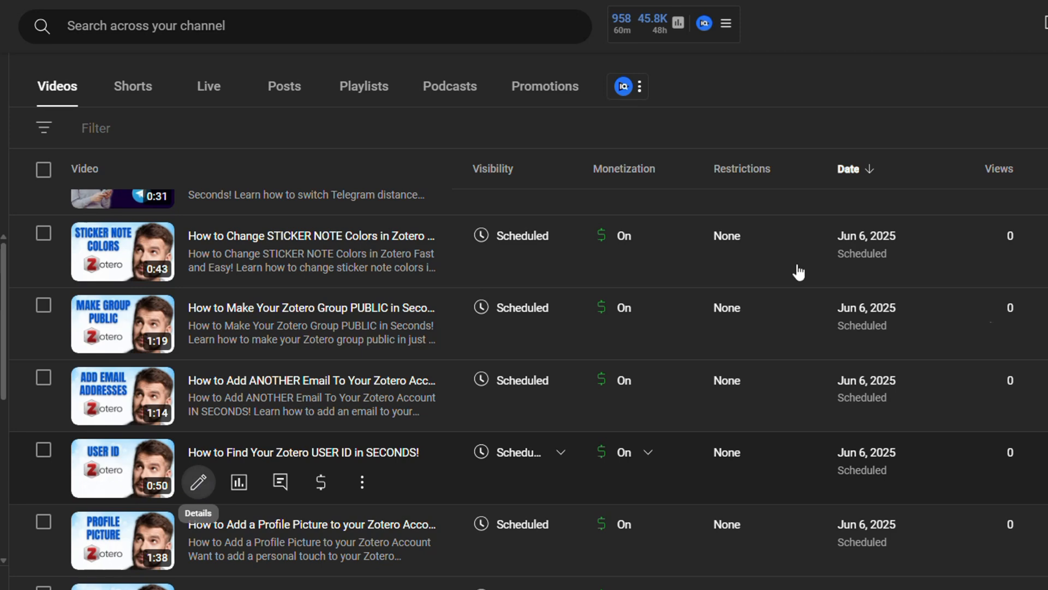
pyautogui.click(199, 481)
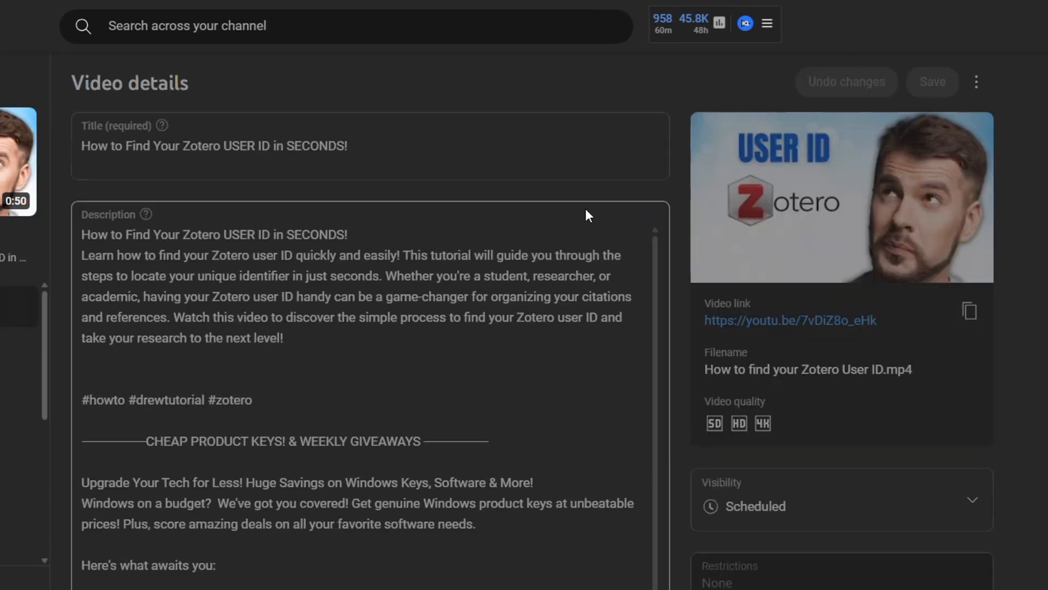
# Scroll down the Video details page to the Howto & Style category and Shorts remixing section
pyautogui.scroll(-3)
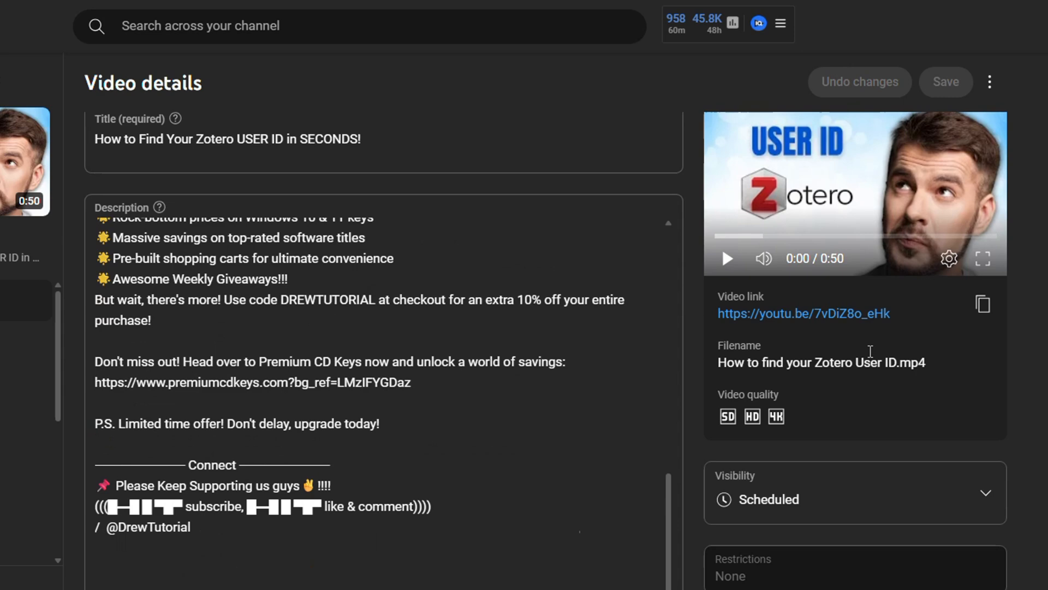
pyautogui.scroll(-3)
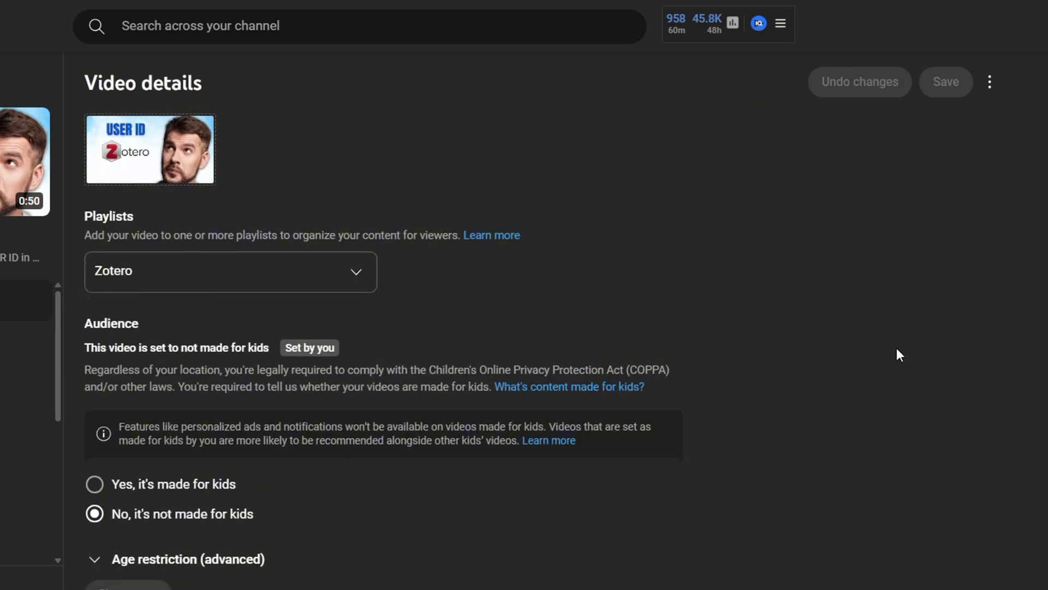
pyautogui.scroll(-3)
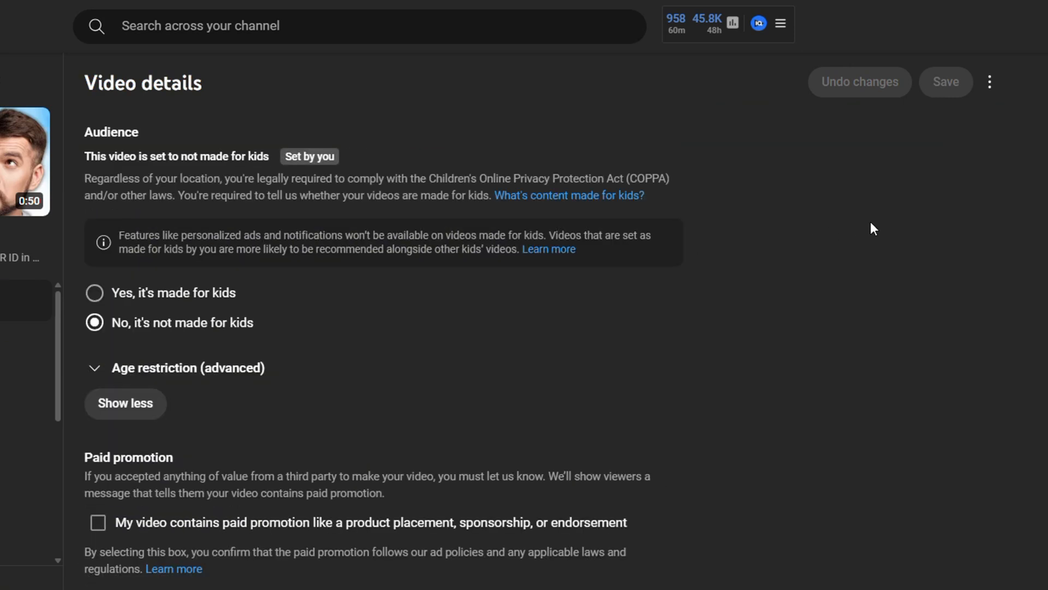
pyautogui.scroll(-3)
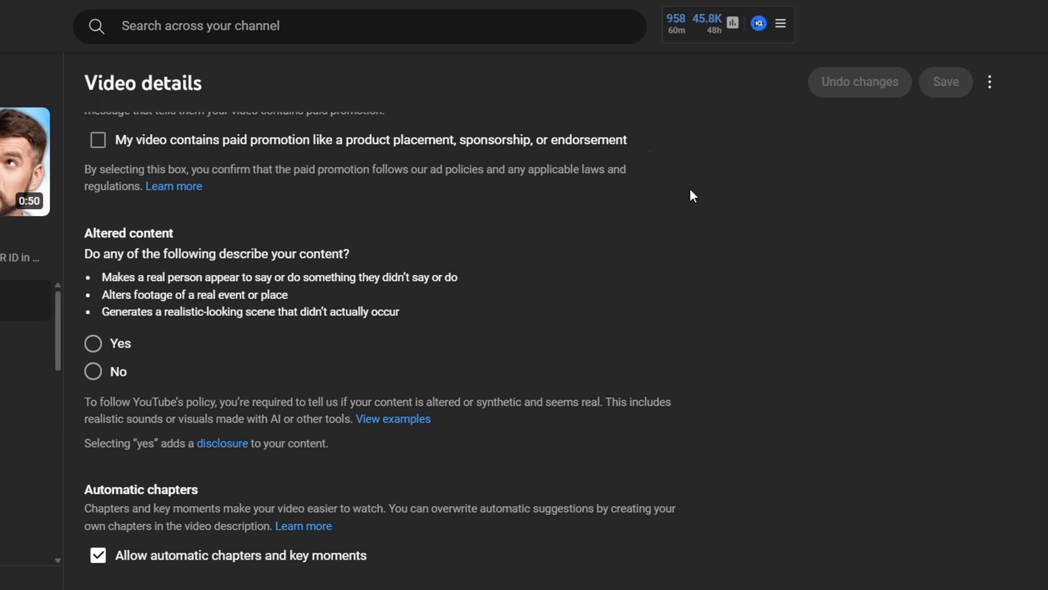
pyautogui.moveTo(753, 309)
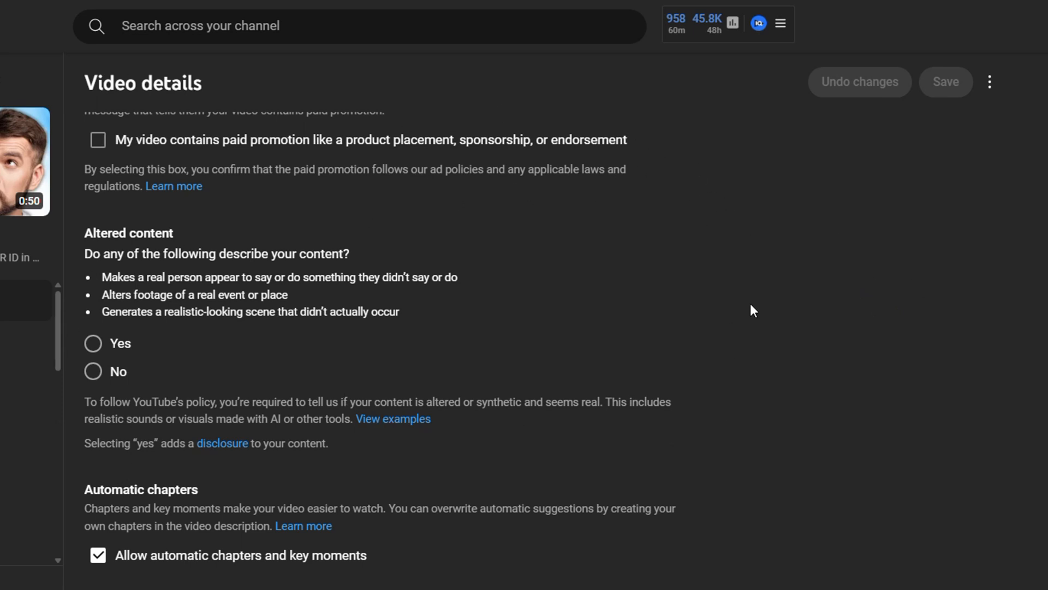
pyautogui.scroll(-3)
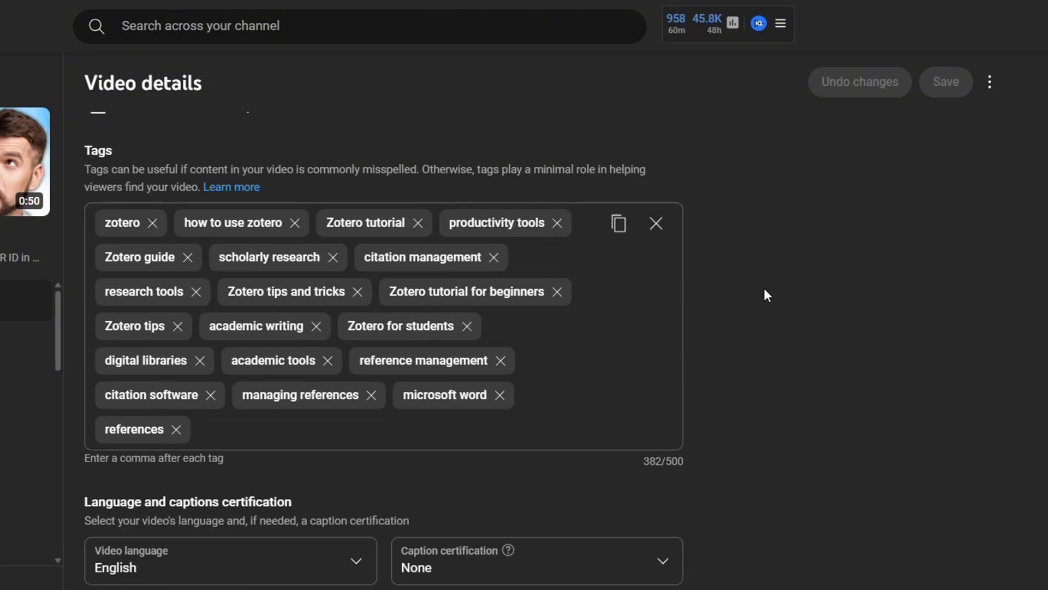
pyautogui.scroll(-3)
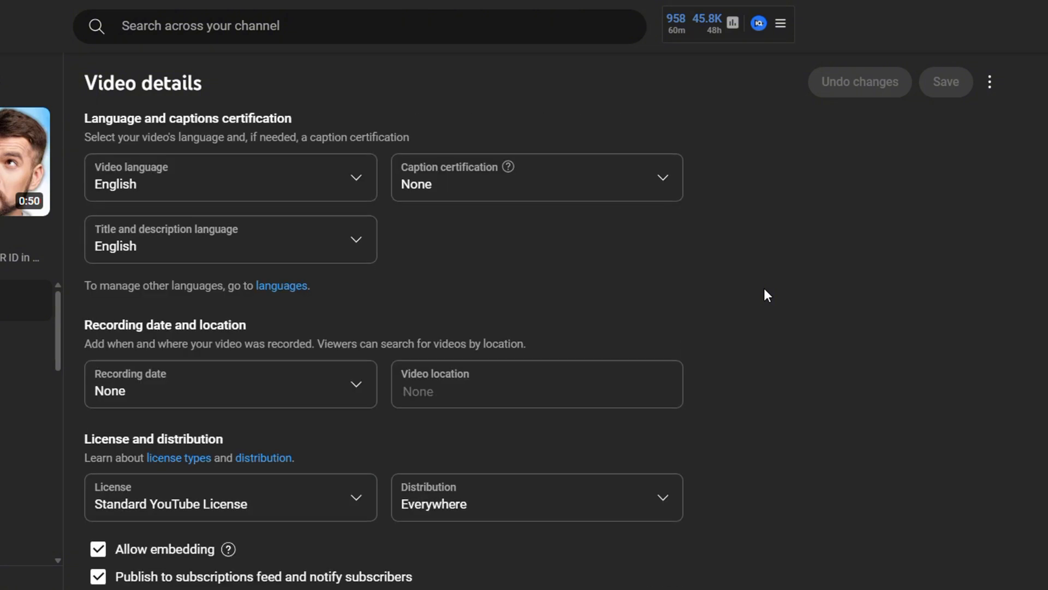
pyautogui.scroll(-3)
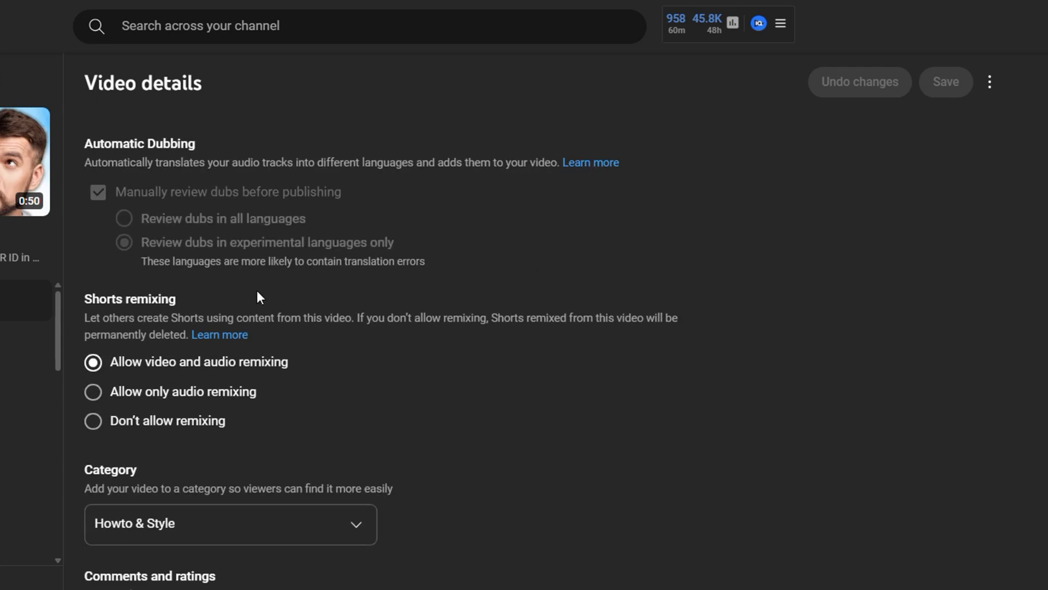
pyautogui.moveTo(183, 306)
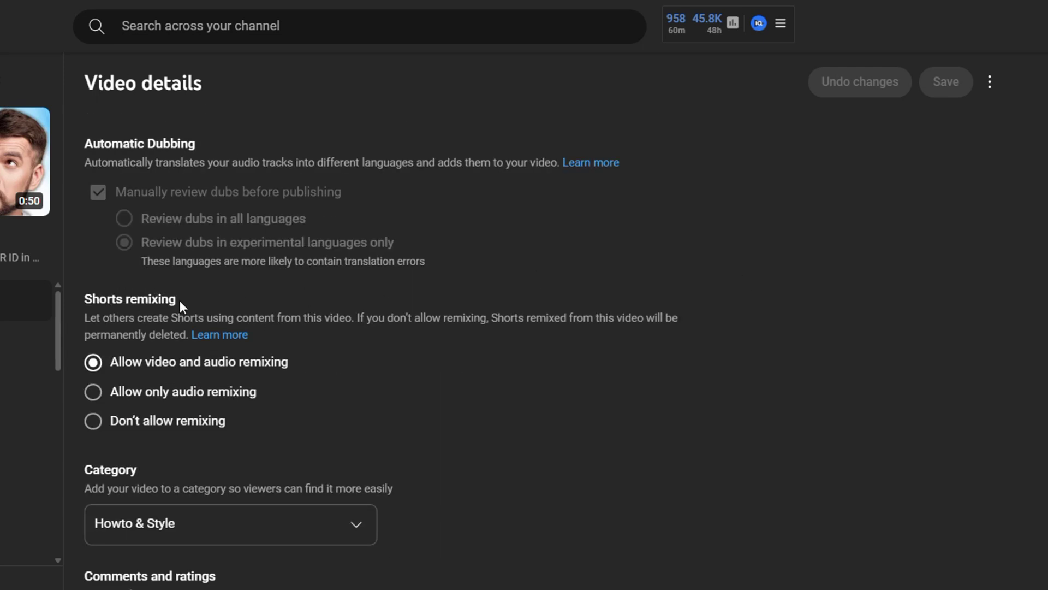
pyautogui.moveTo(112, 392)
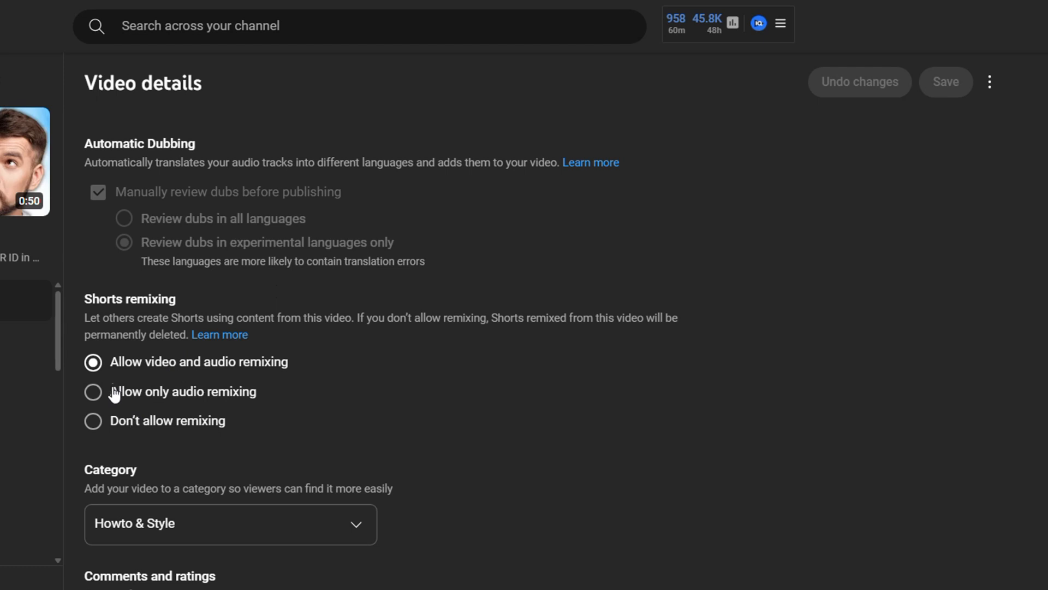
pyautogui.moveTo(231, 378)
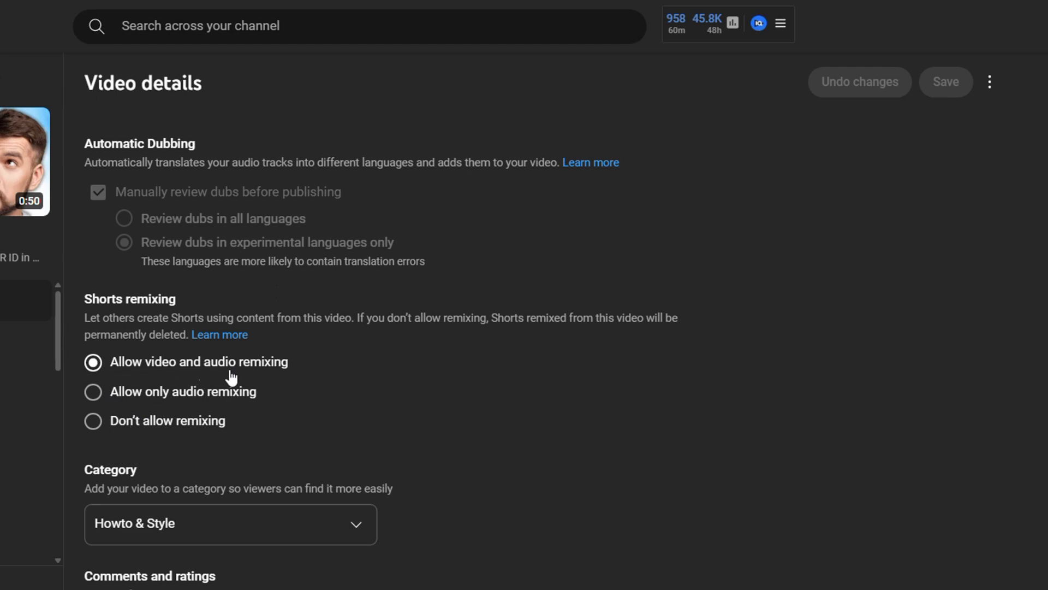
pyautogui.moveTo(103, 436)
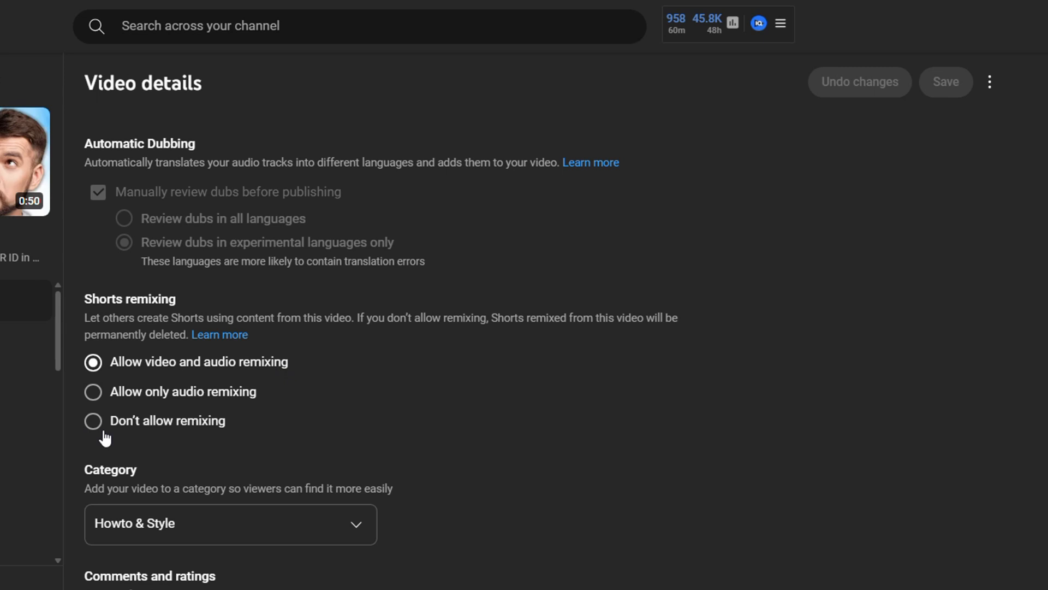
# Set Shorts remixing to 'Don't allow remixing', leaving the change unsaved
pyautogui.click(93, 421)
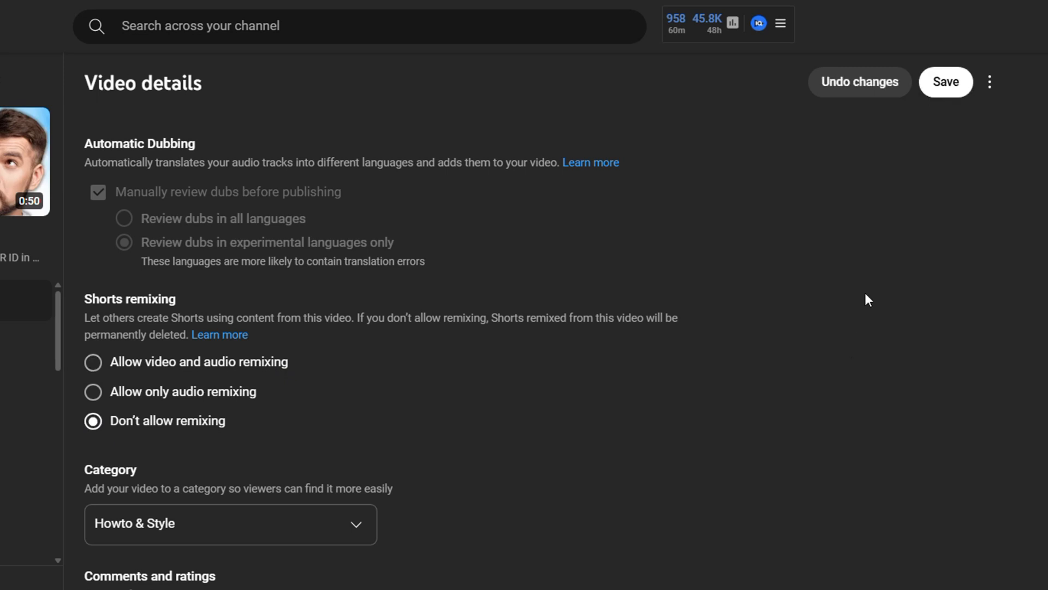